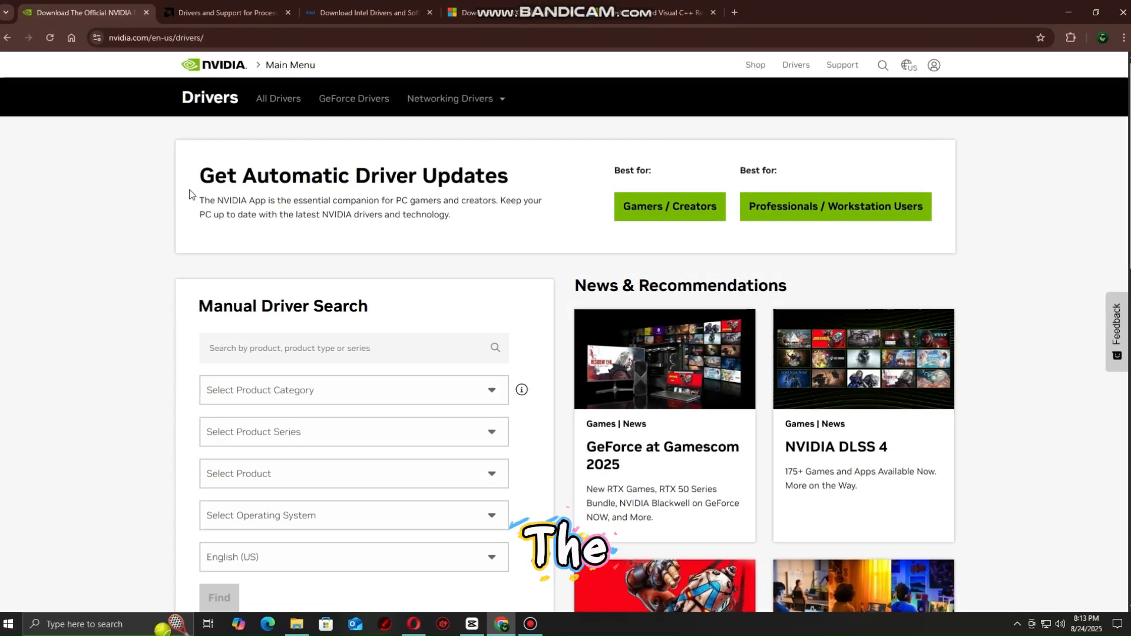
# - View the AMD and Intel driver pages, then the Visual C++ Redistributable download page
pyautogui.click(226, 13)
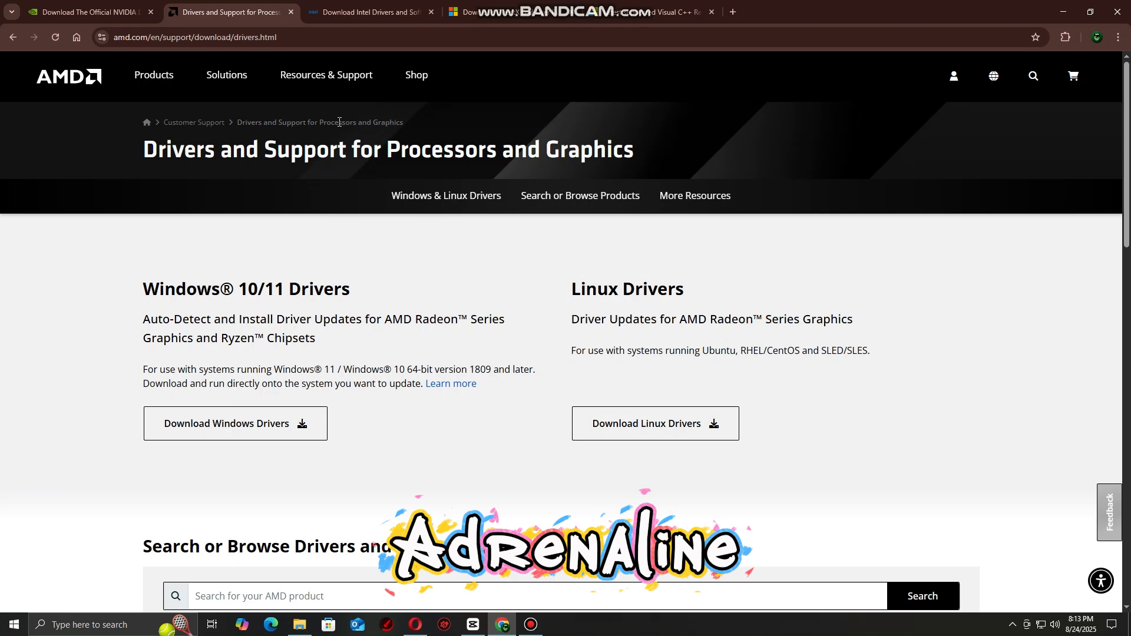
pyautogui.click(367, 12)
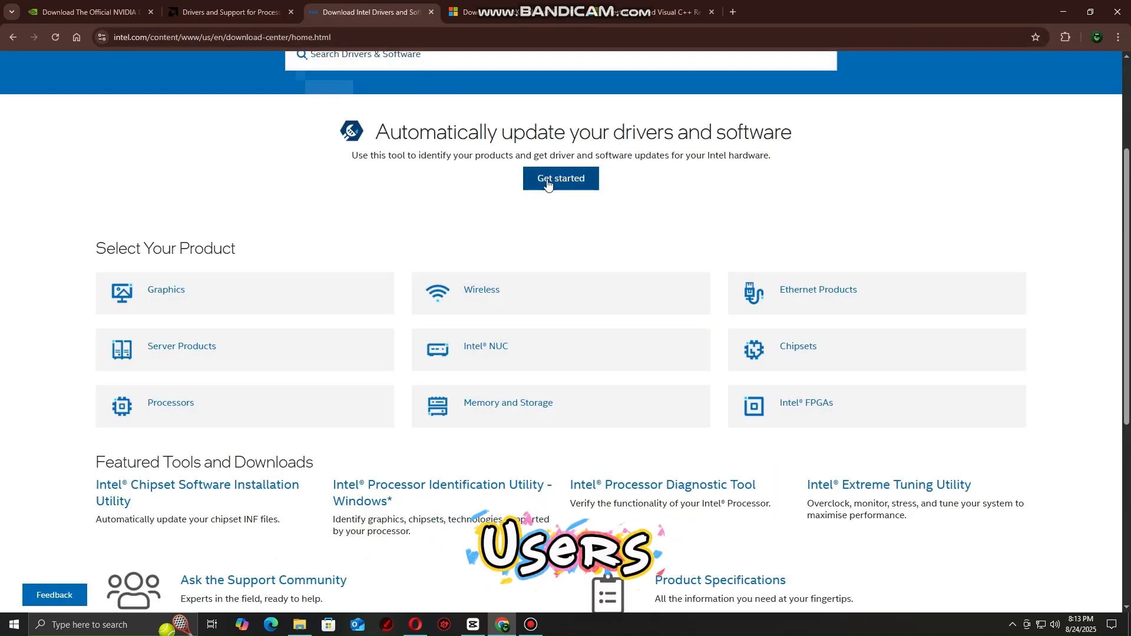
pyautogui.moveTo(205, 296)
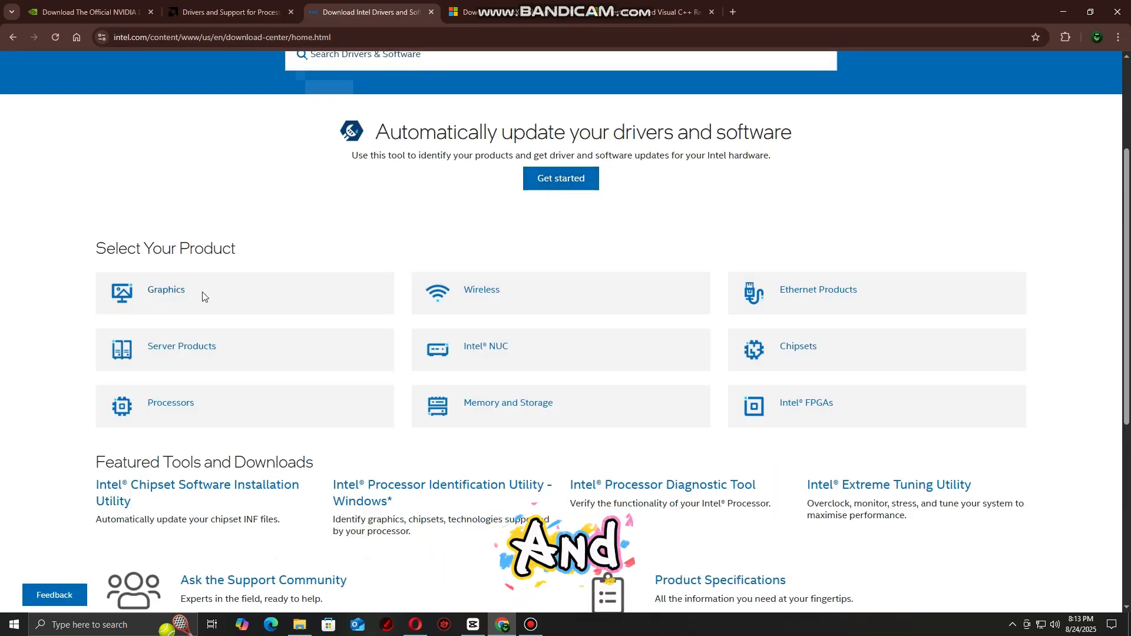
pyautogui.click(577, 12)
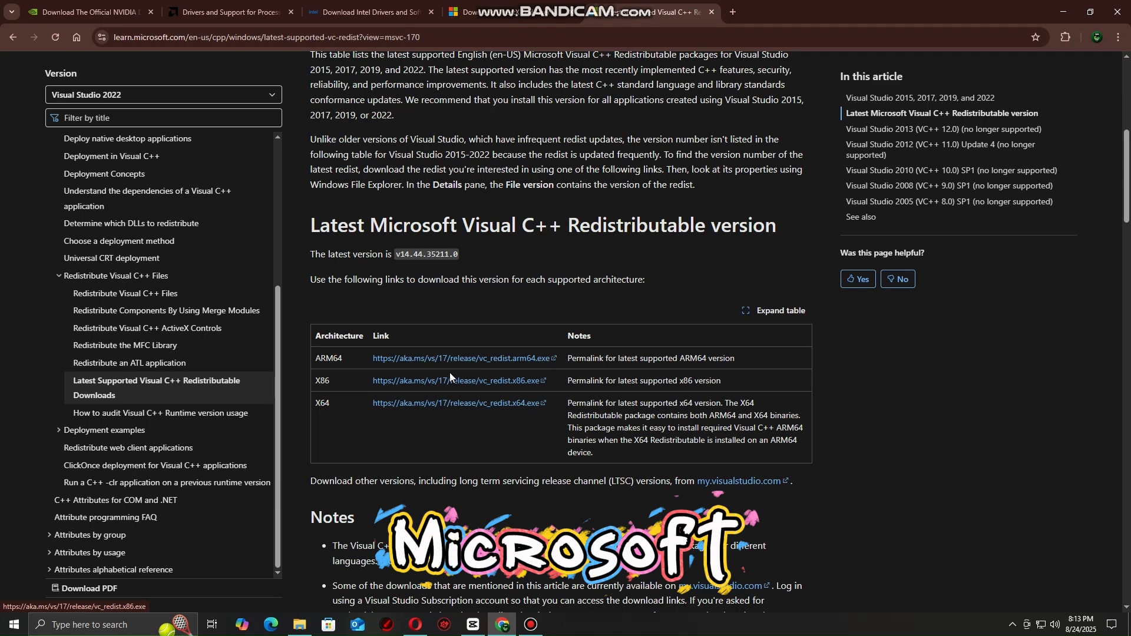
pyautogui.moveTo(511, 345)
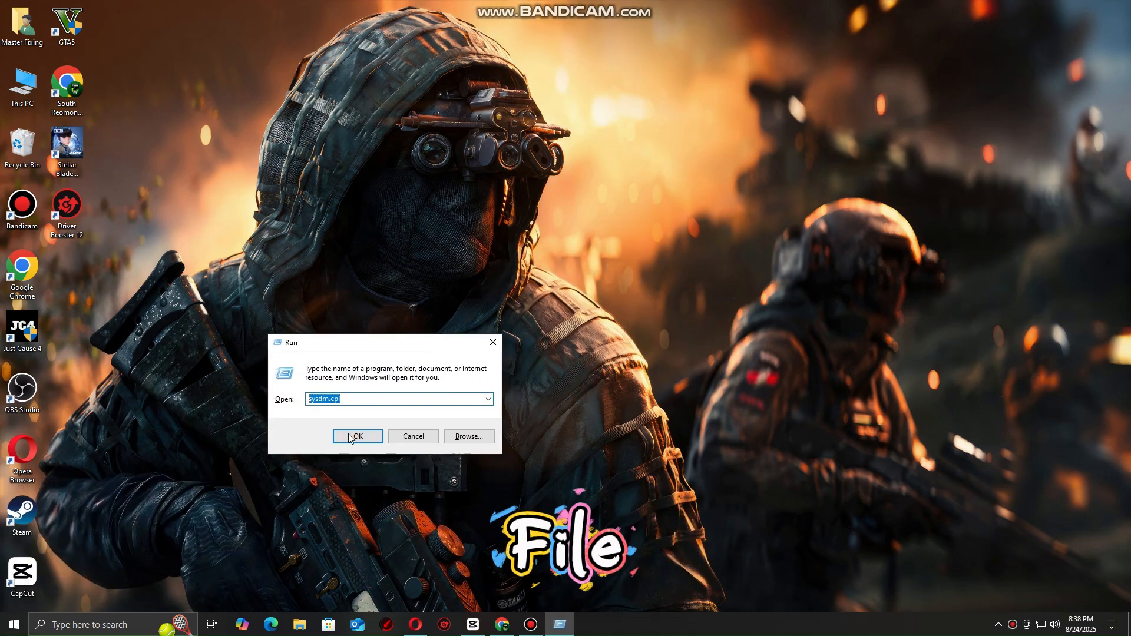
# - Launch System Properties and reach the advanced Performance Options settings
pyautogui.click(356, 436)
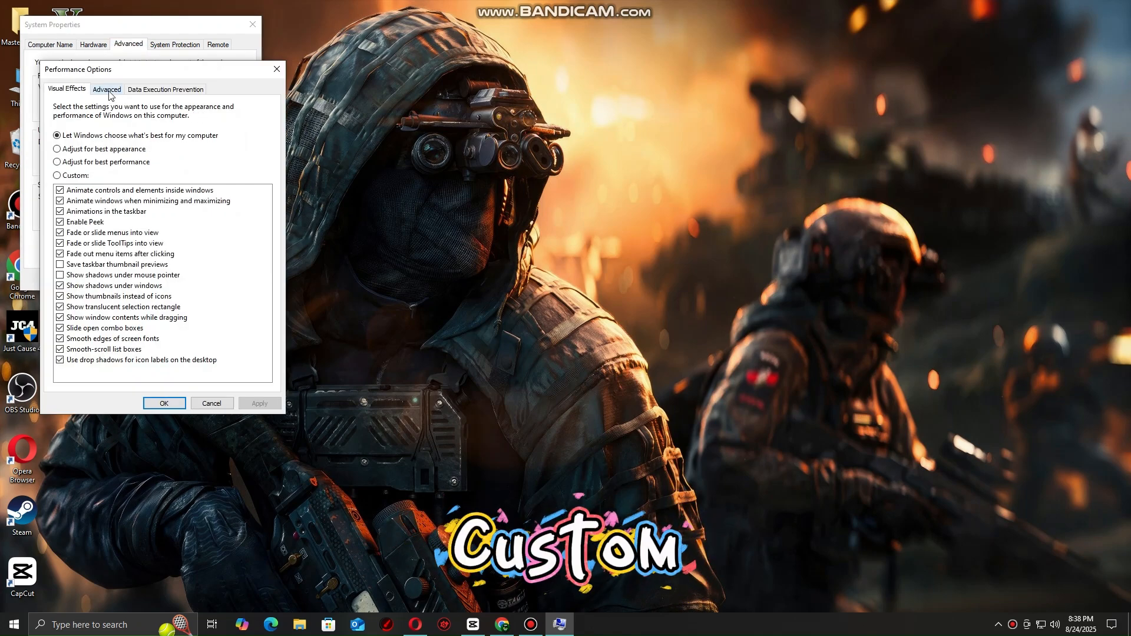
pyautogui.click(106, 88)
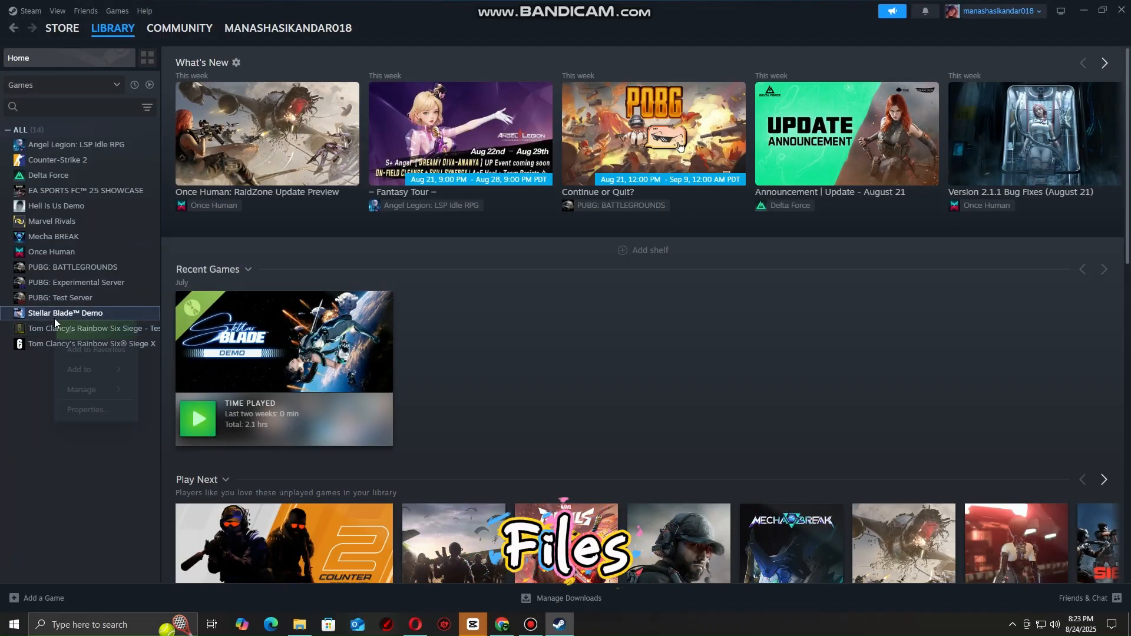
# - Open Stellar Blade Demo's Steam properties on the Installed Files section
pyautogui.click(86, 411)
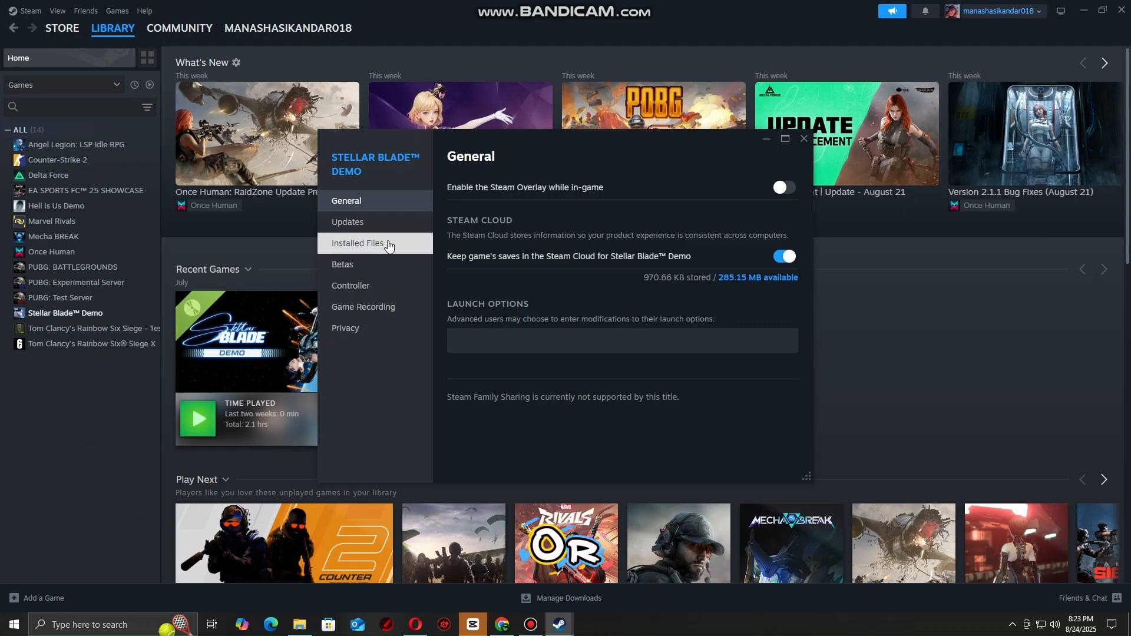
pyautogui.click(358, 243)
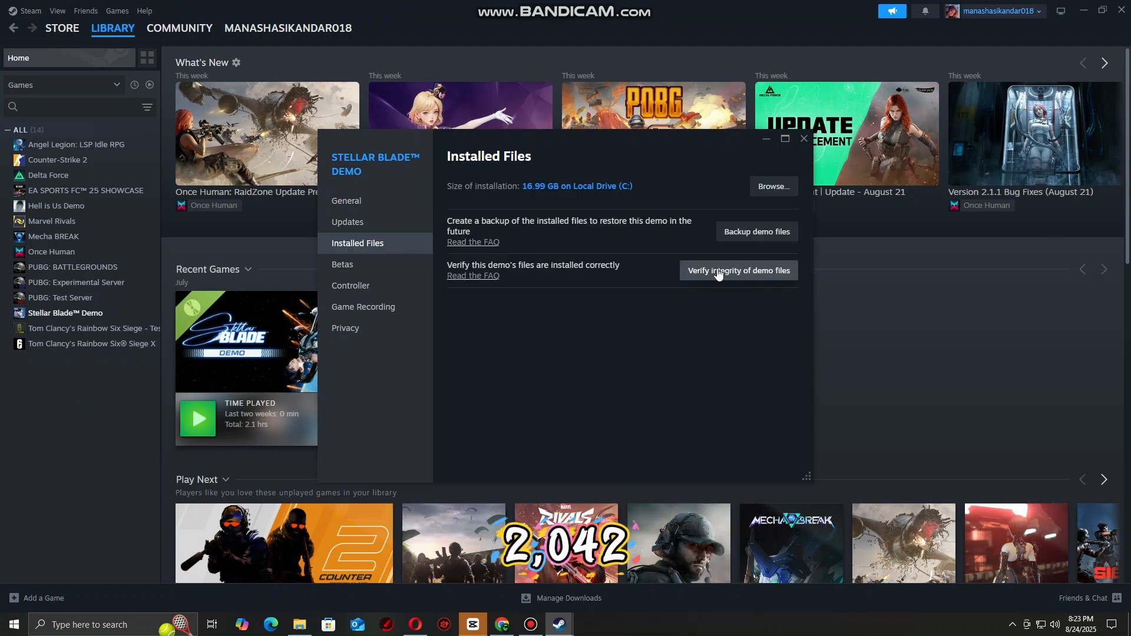